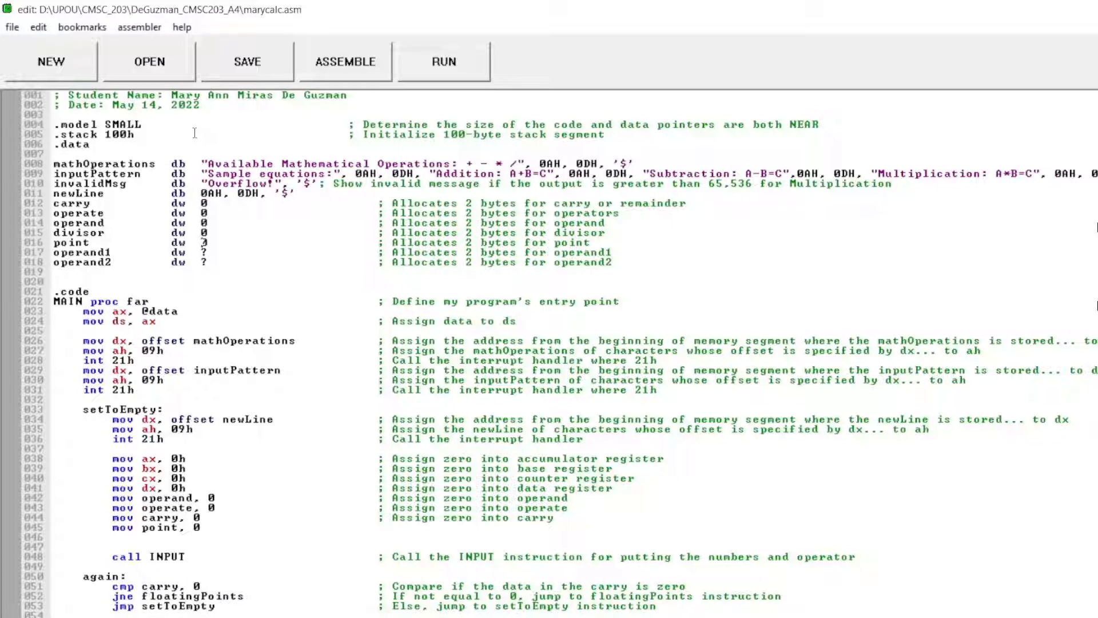
{"action": "scroll", "scroll_direction": "down", "scroll_amount": 3}
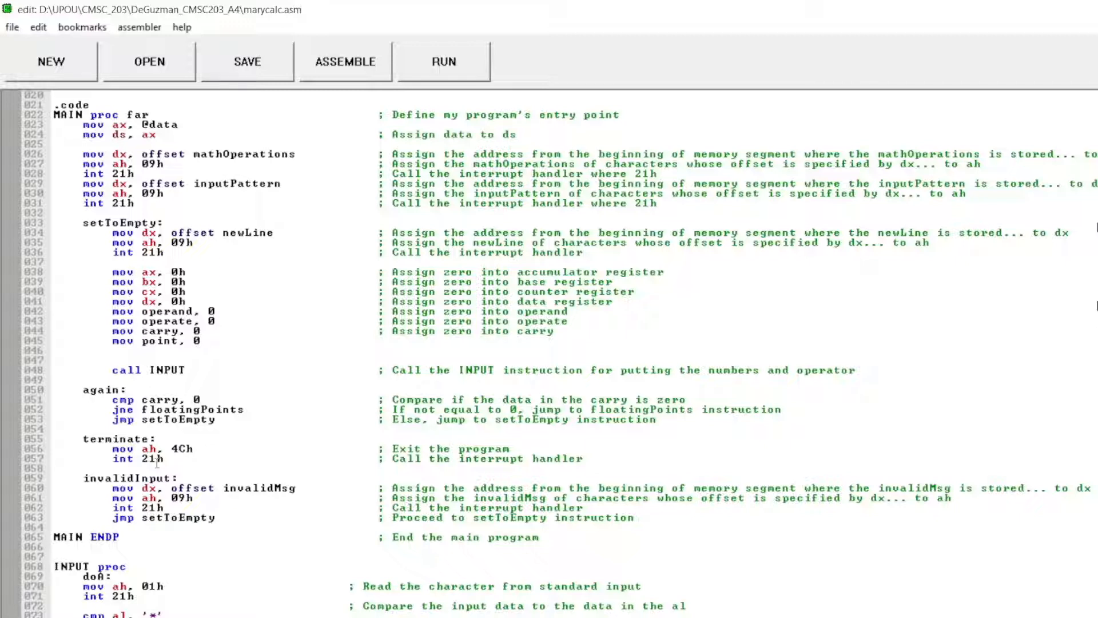
{"action": "scroll", "scroll_direction": "down", "scroll_amount": 3}
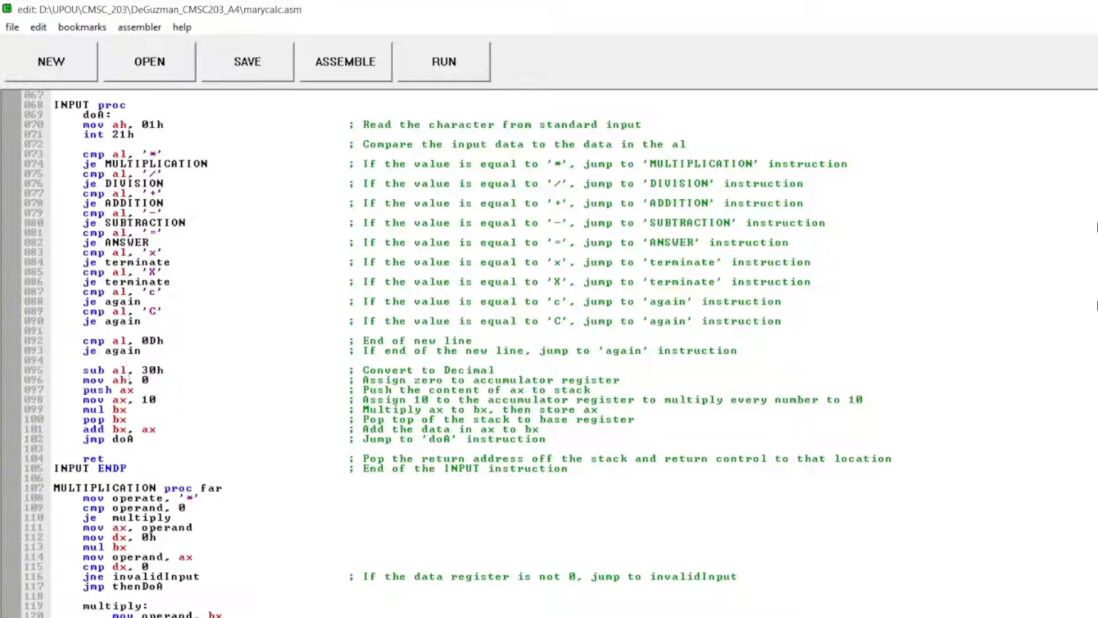
{"action": "scroll", "scroll_direction": "down", "scroll_amount": 3}
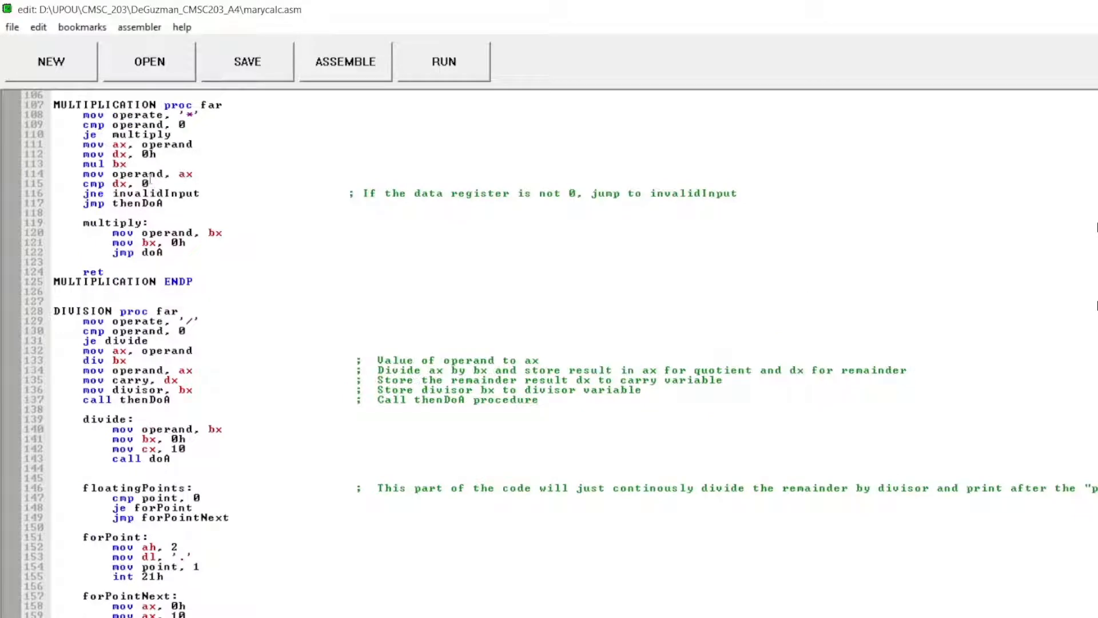
{"action": "scroll", "scroll_direction": "down", "scroll_amount": 3}
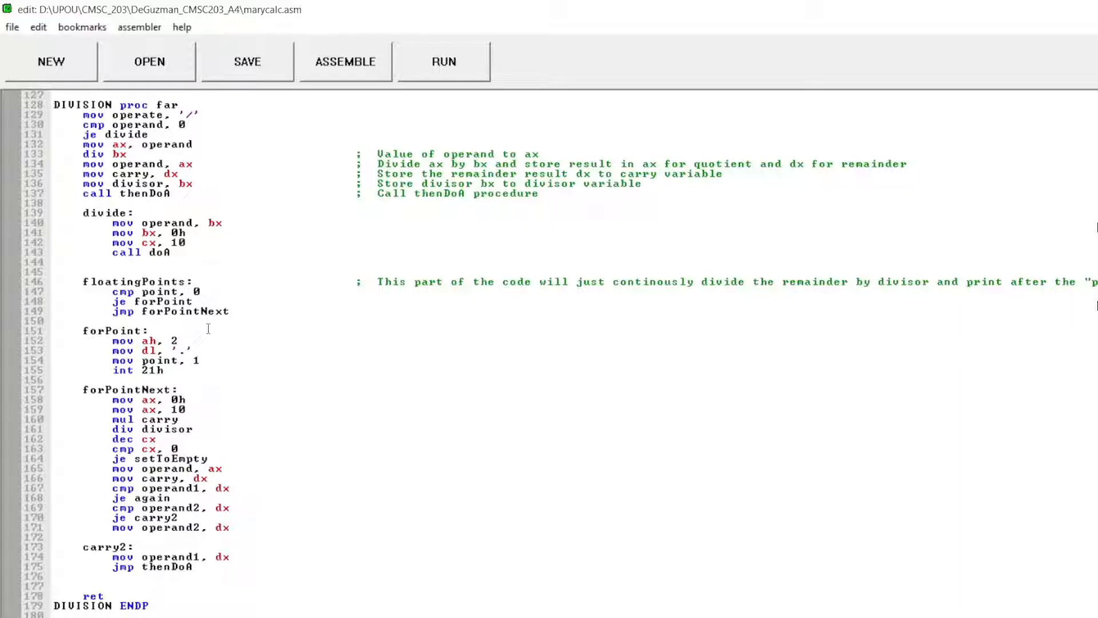